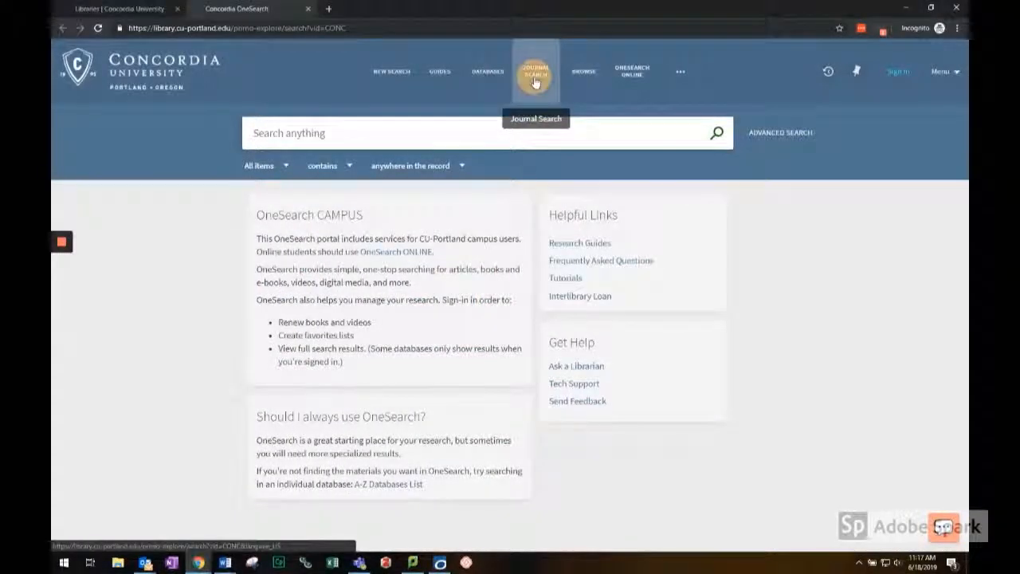
Run a Journal Search for 'education week', returning four matching titles including Education week (Online)
{"action": "left_click", "coordinate": [536, 70]}
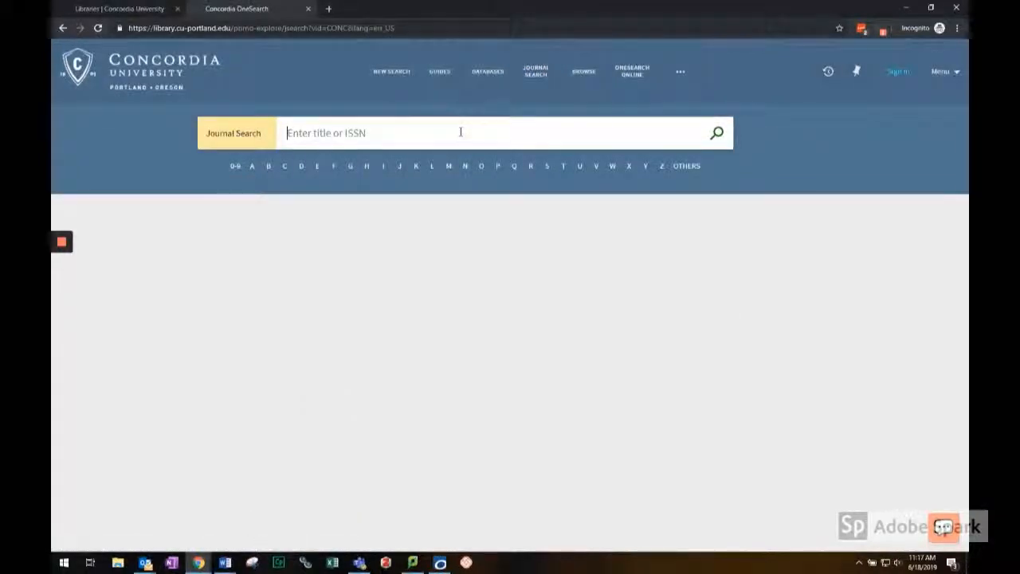
{"action": "type", "text": "education week"}
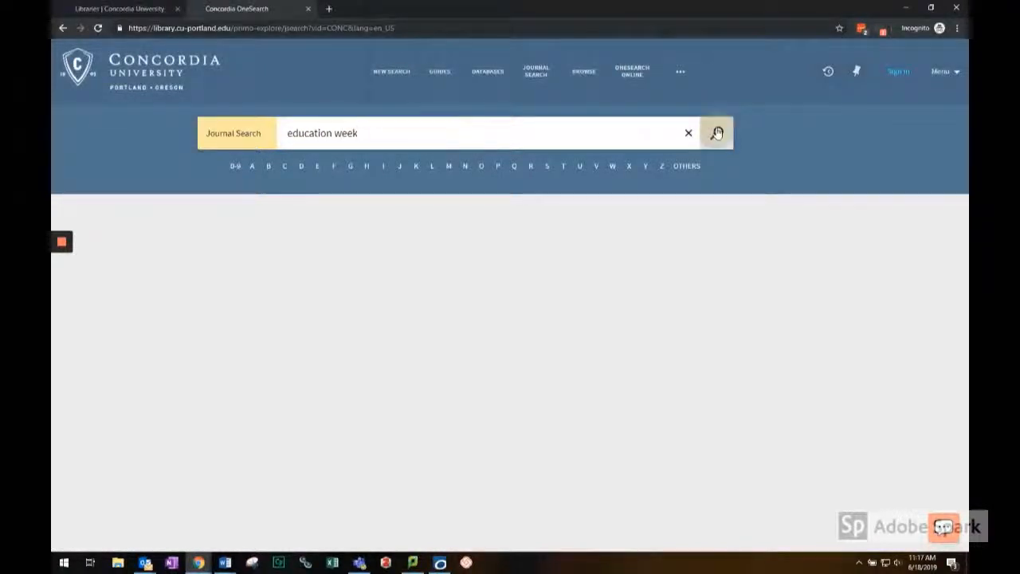
{"action": "left_click", "coordinate": [716, 132]}
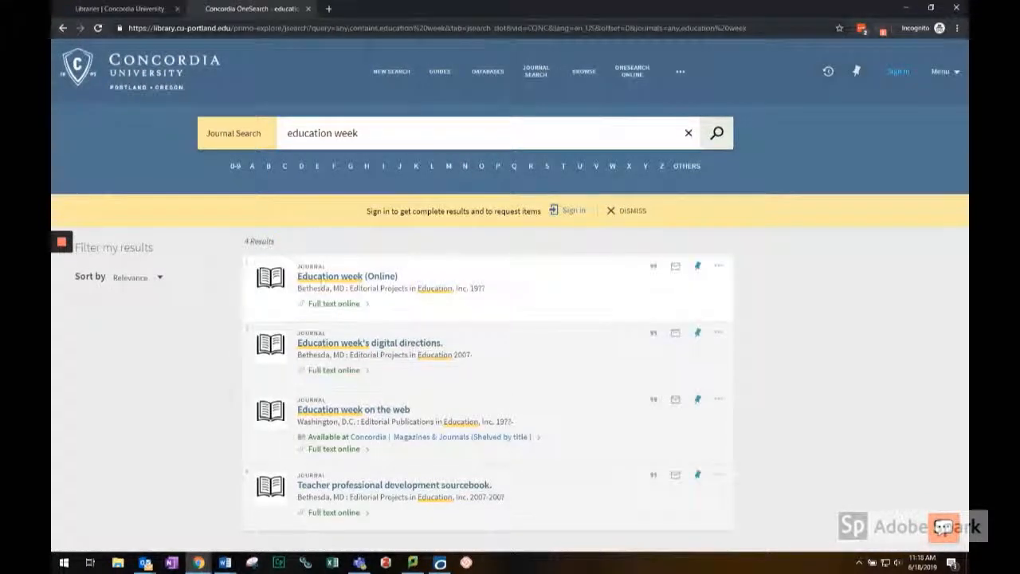
From the Education week (Online) record, follow the EBSCOhost Education Source full-text link to its publication page
{"action": "left_click", "coordinate": [348, 276]}
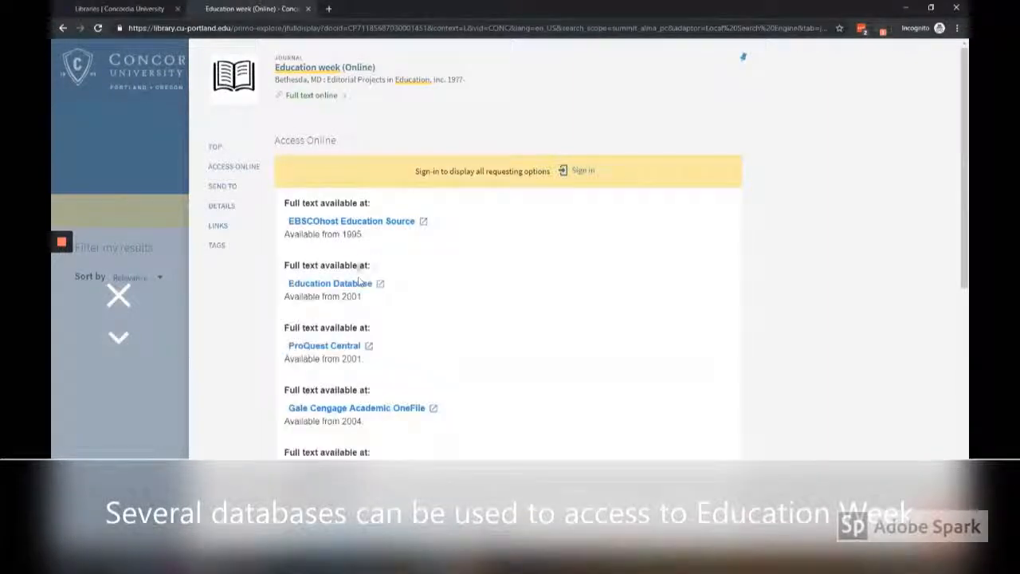
{"action": "scroll", "scroll_direction": "down", "scroll_amount": 3}
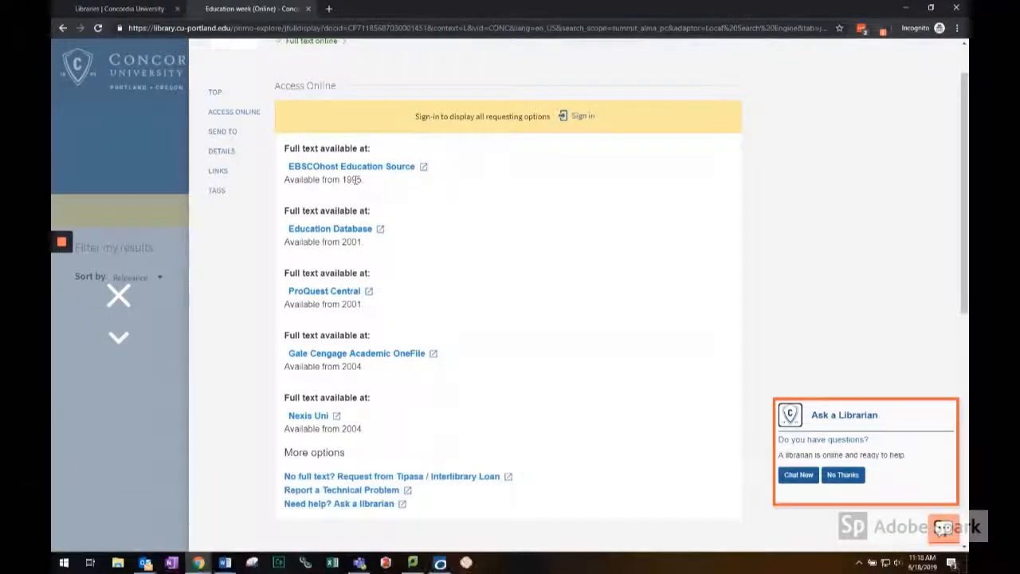
{"action": "left_click", "coordinate": [351, 166]}
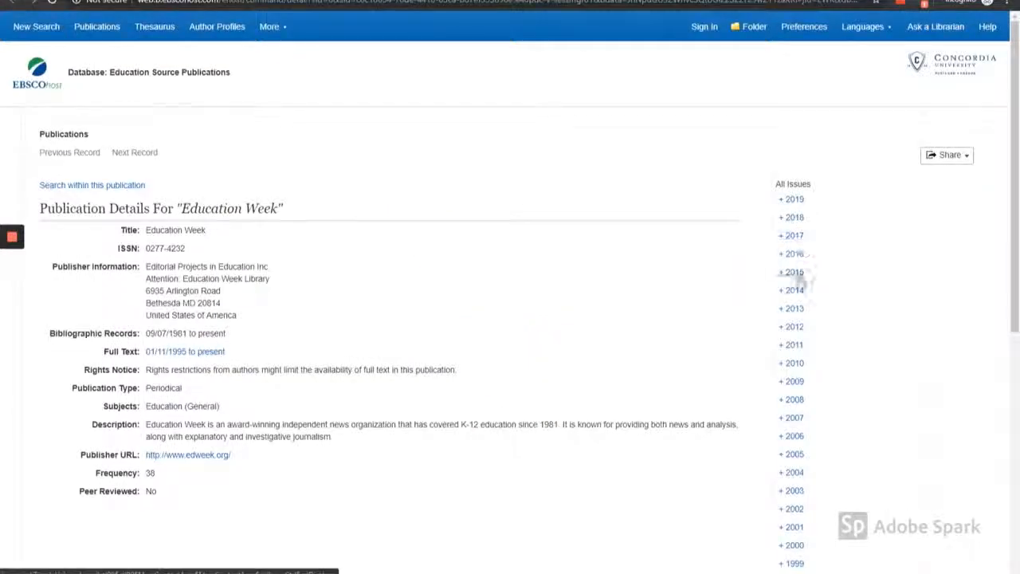
{"action": "mouse_move", "coordinate": [791, 199]}
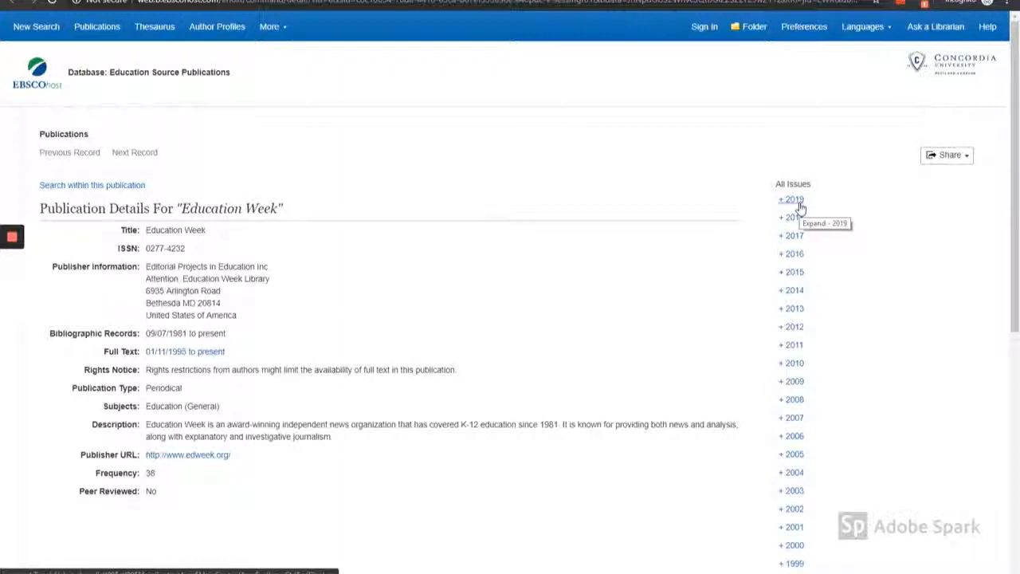
{"action": "left_click", "coordinate": [790, 199]}
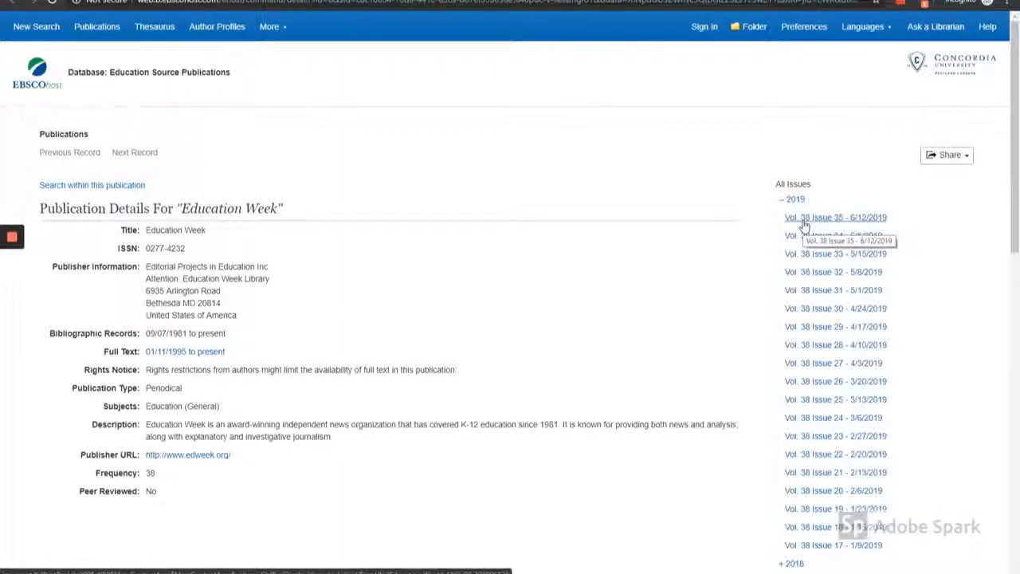
{"action": "left_click", "coordinate": [835, 217]}
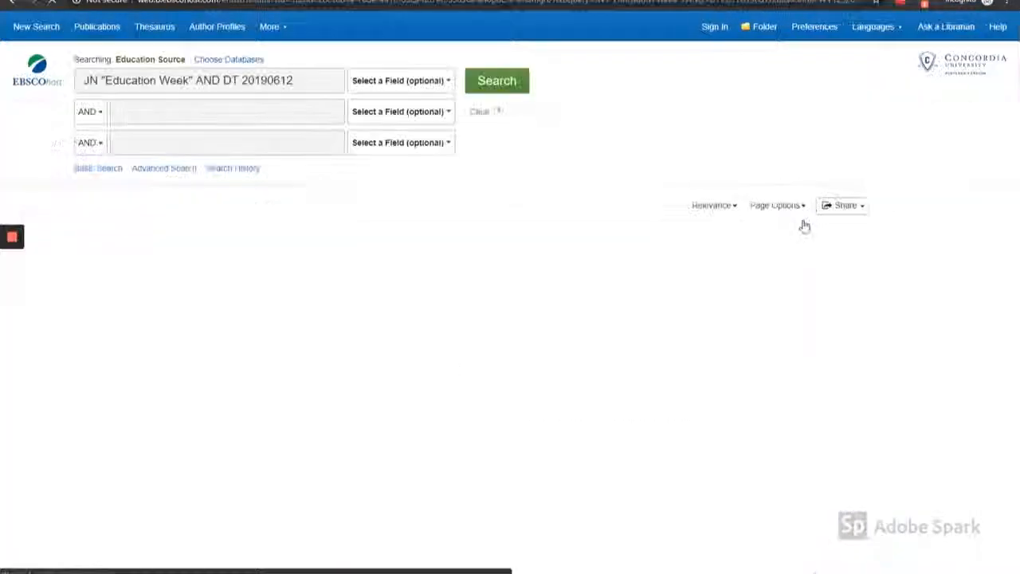
{"action": "left_click", "coordinate": [497, 80]}
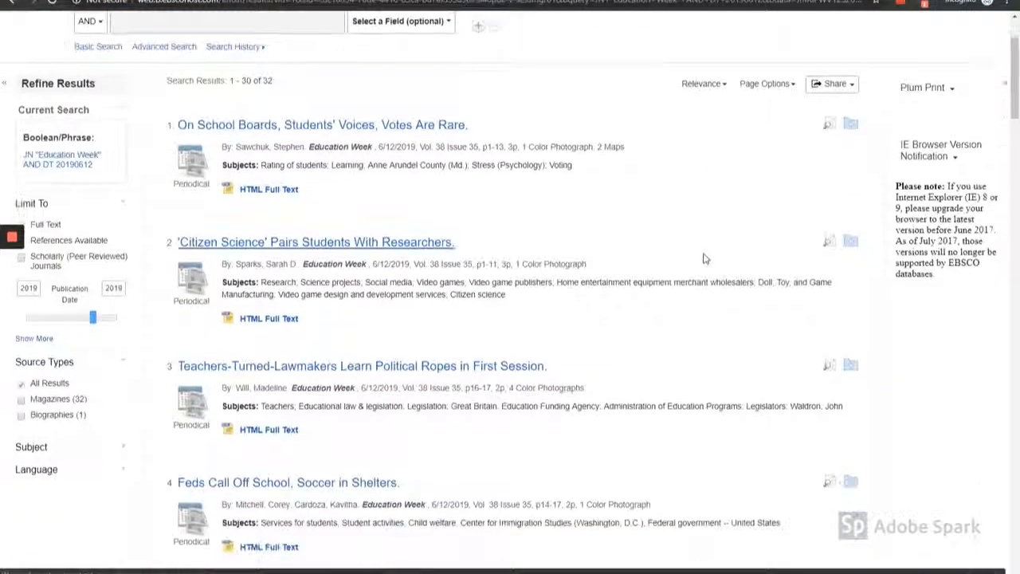
{"action": "scroll", "scroll_direction": "down", "scroll_amount": 3}
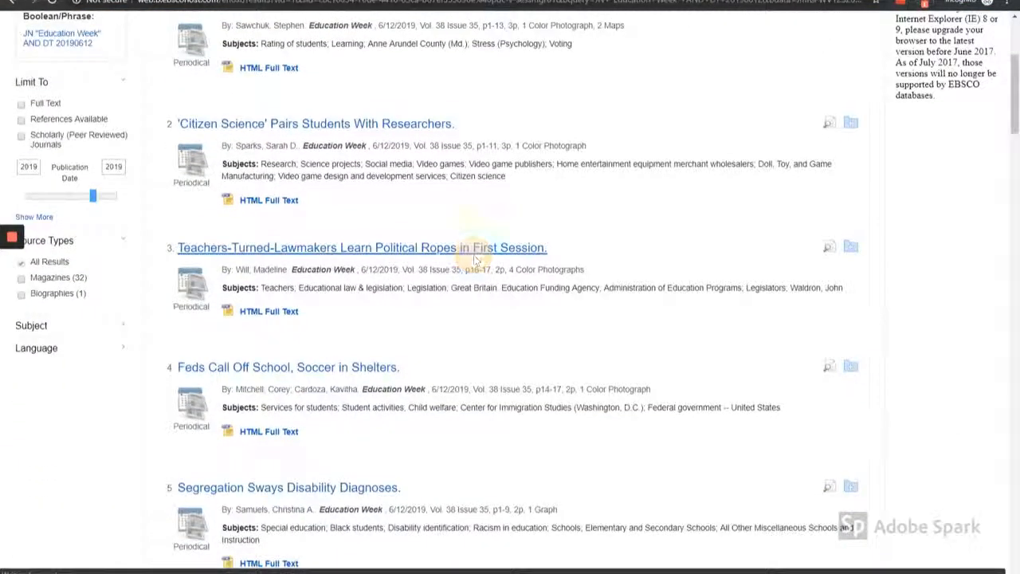
{"action": "left_click", "coordinate": [360, 247]}
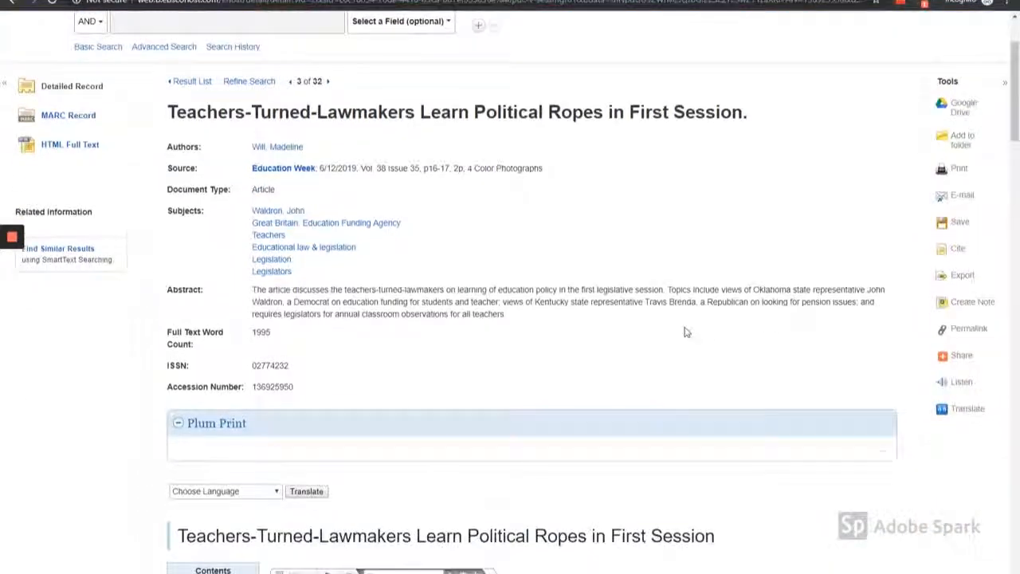
{"action": "left_click", "coordinate": [284, 168]}
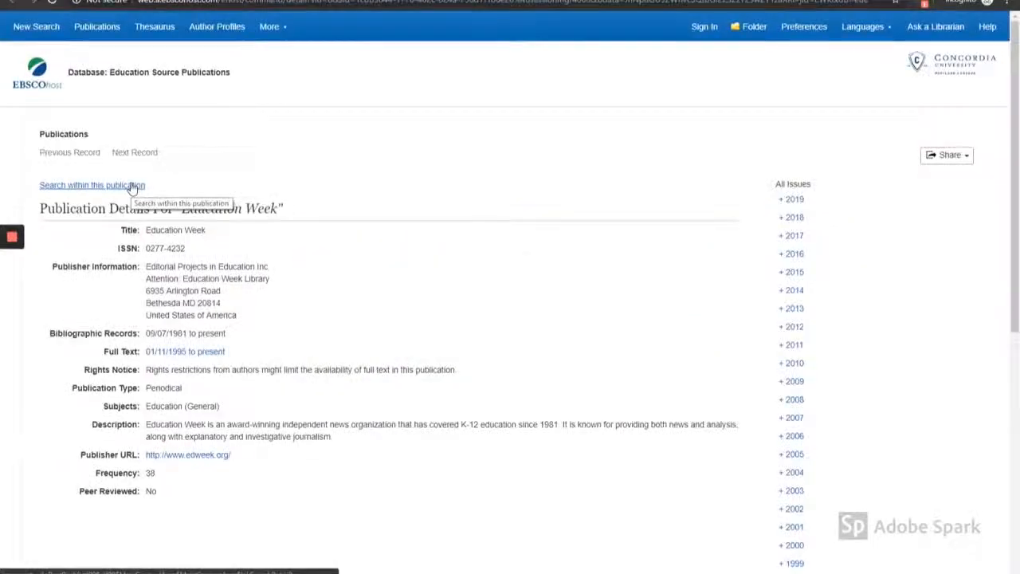
Search within Education Week for 'teachers learn political ropes', leaving only the Teachers-Turned-Lawmakers article
{"action": "left_click", "coordinate": [91, 185]}
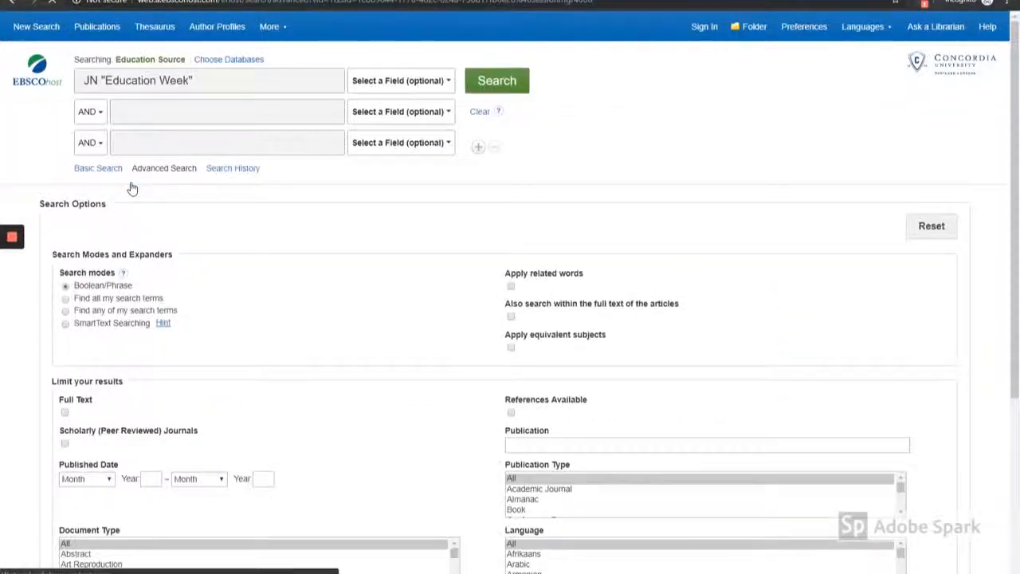
{"action": "left_click", "coordinate": [226, 111]}
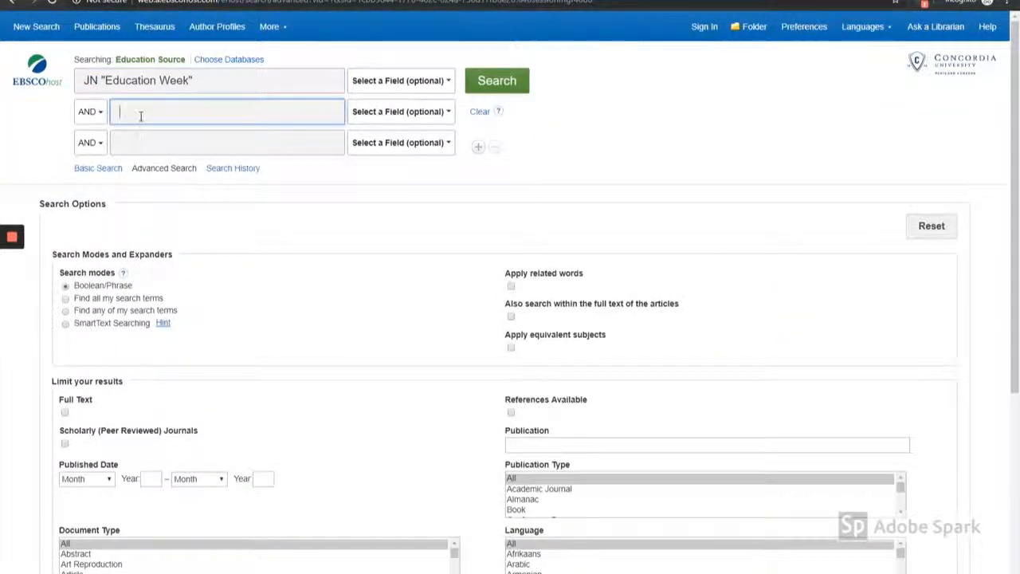
{"action": "type", "text": "teachers learn"}
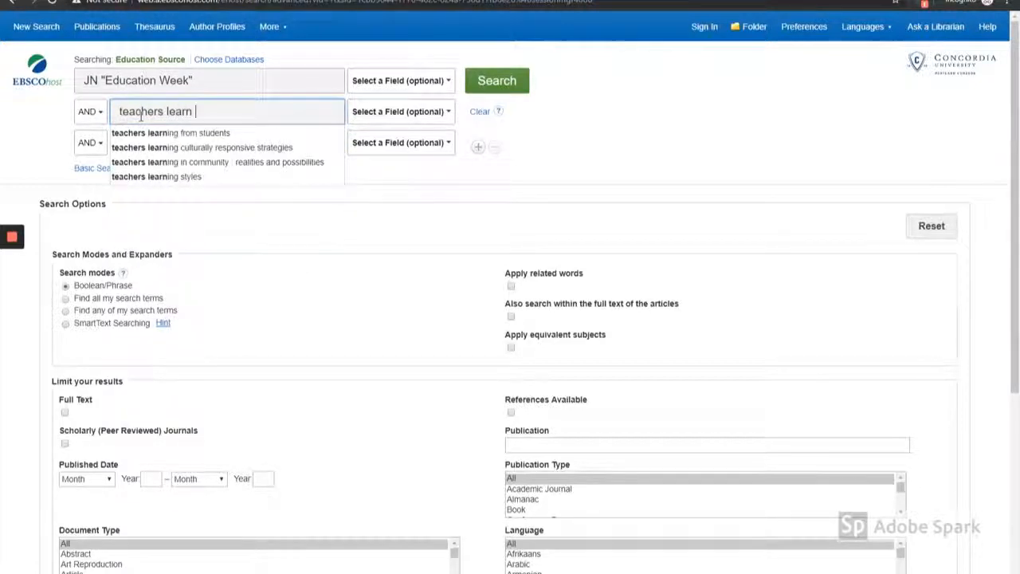
{"action": "type", "text": "political ro"}
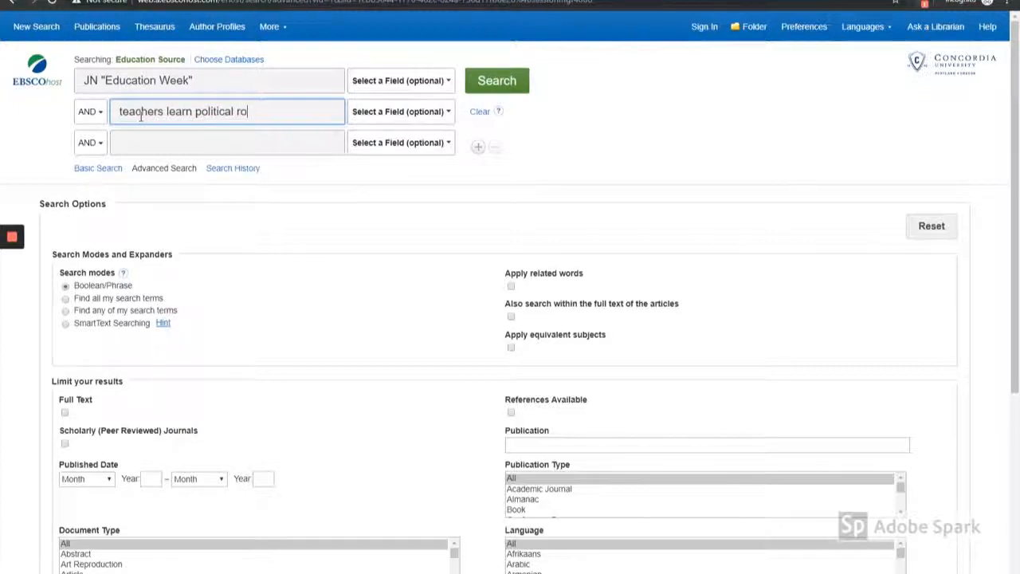
{"action": "left_click", "coordinate": [497, 79]}
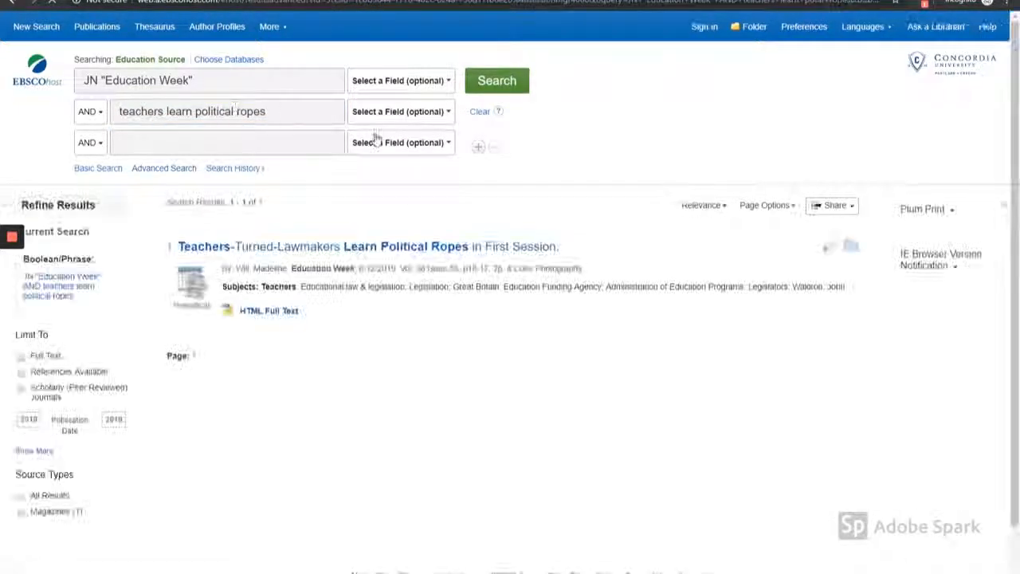